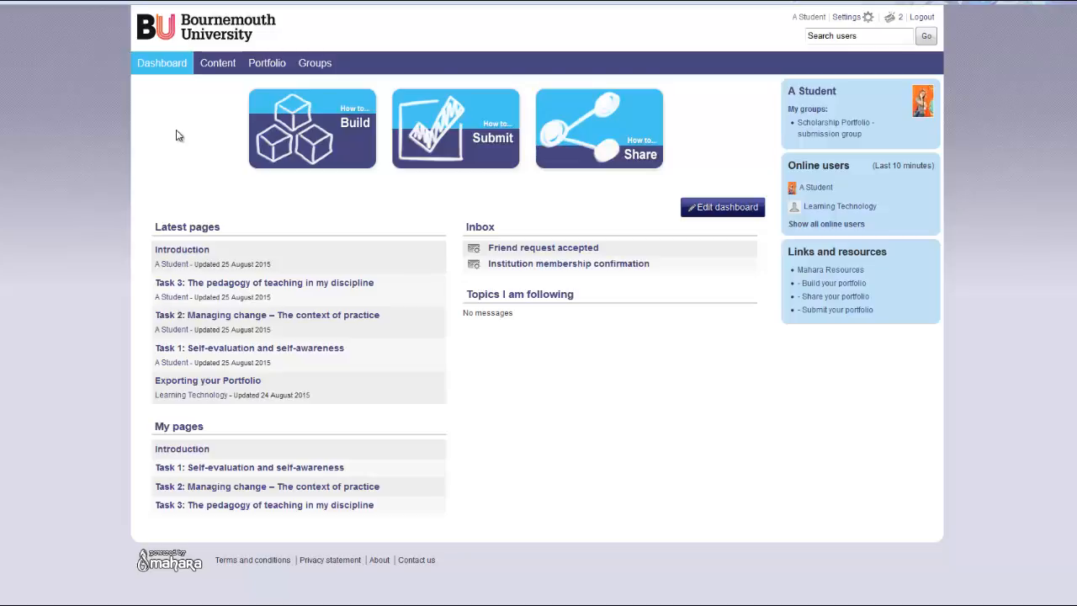
pyautogui.moveTo(167, 80)
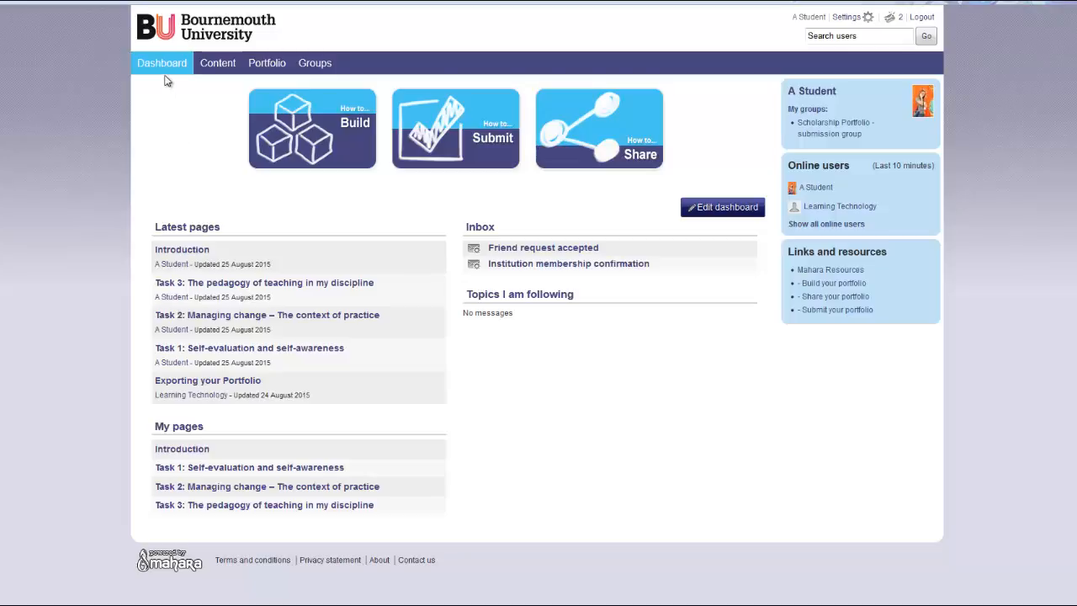
pyautogui.moveTo(266, 63)
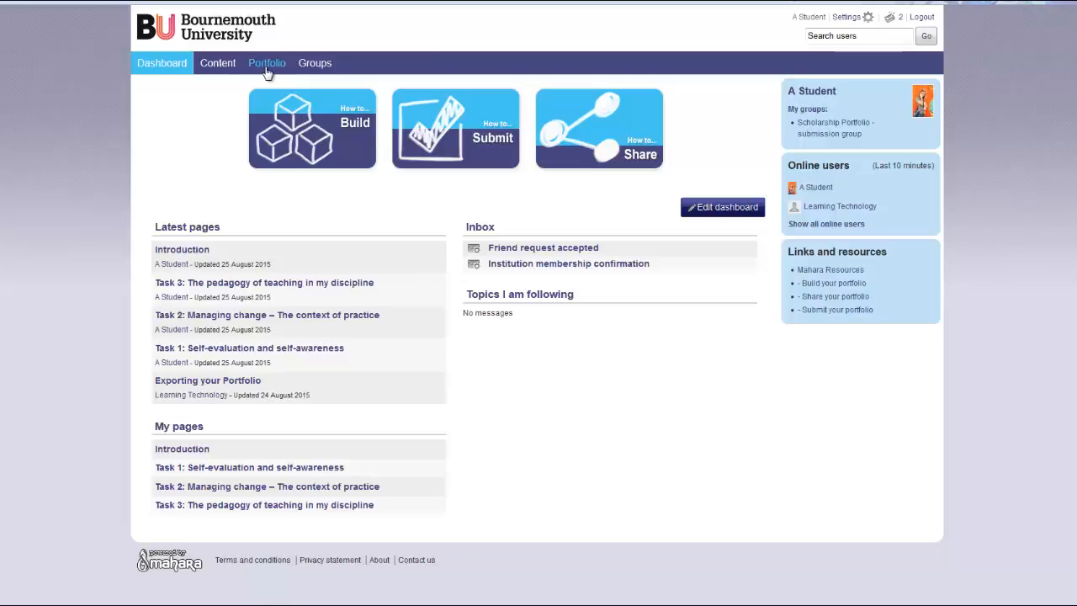
# - Open the Portfolio Pages list from the main navigation
pyautogui.click(267, 62)
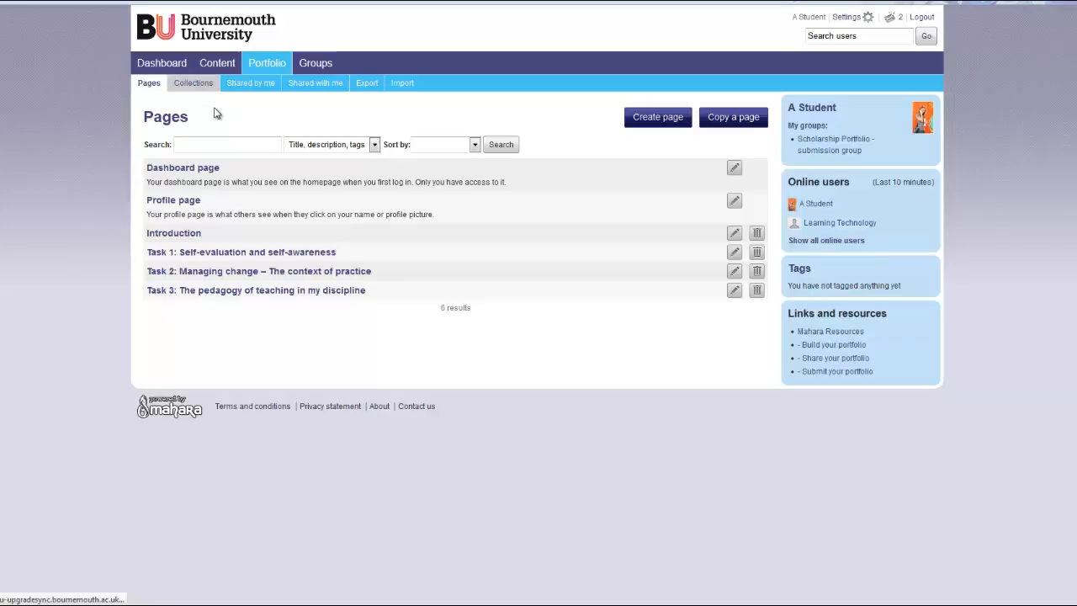
# - Switch to Collections to see the Scholarship Portfolio collection
pyautogui.click(193, 82)
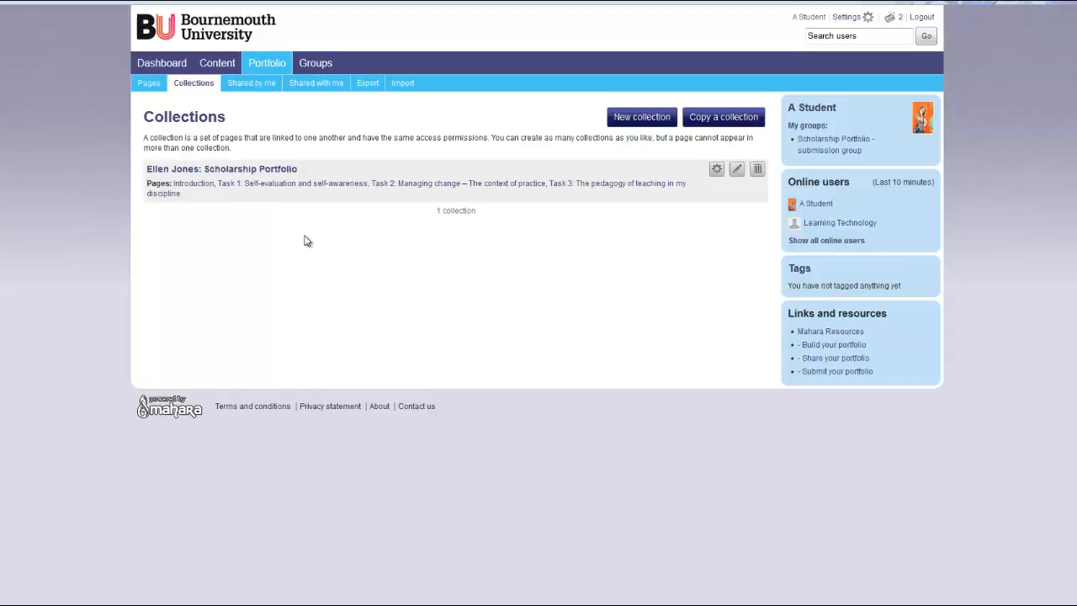
pyautogui.moveTo(221, 168)
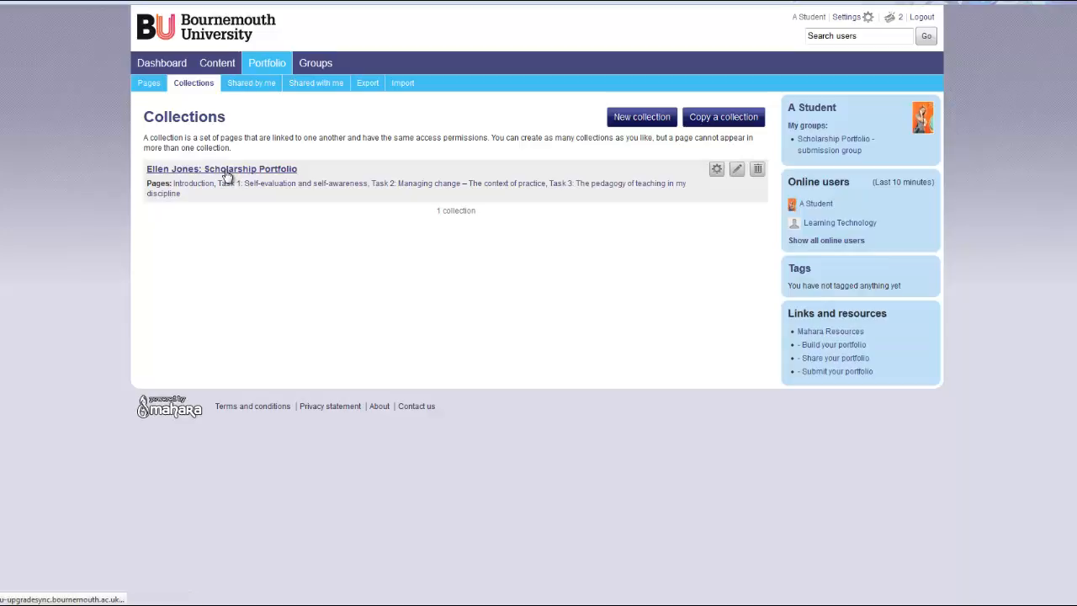
# - Submit the Scholarship Portfolio collection to the Scholarship Portfolio - submission group
pyautogui.click(222, 169)
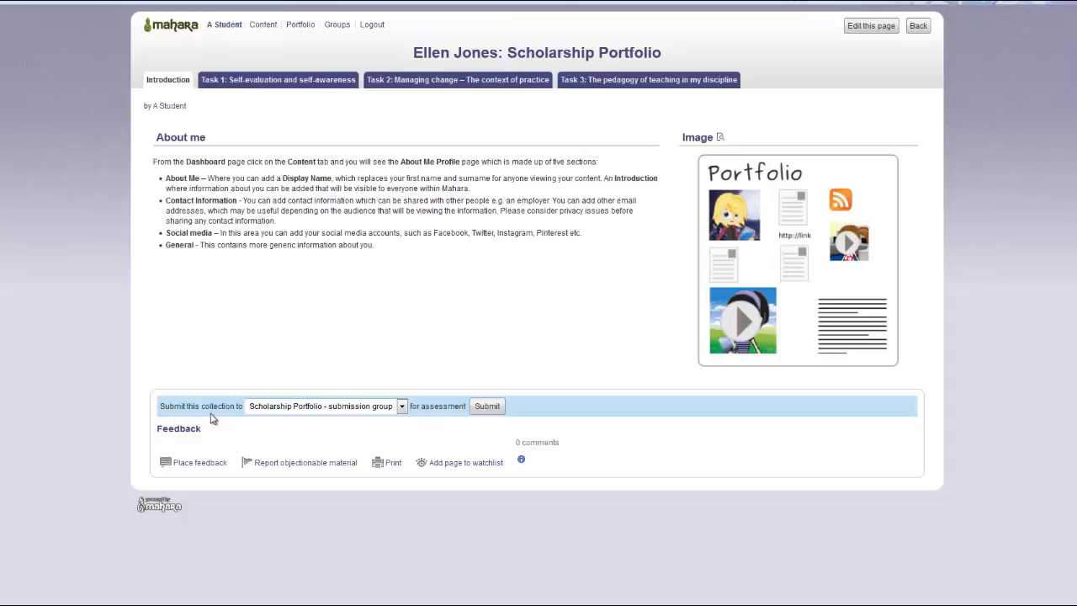
pyautogui.moveTo(388, 413)
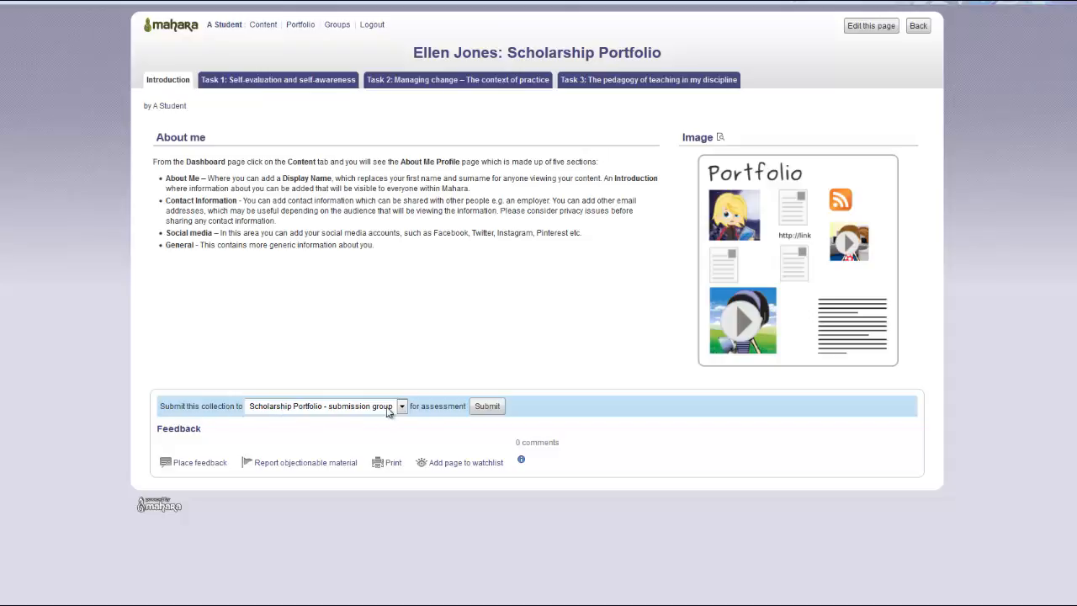
pyautogui.click(402, 406)
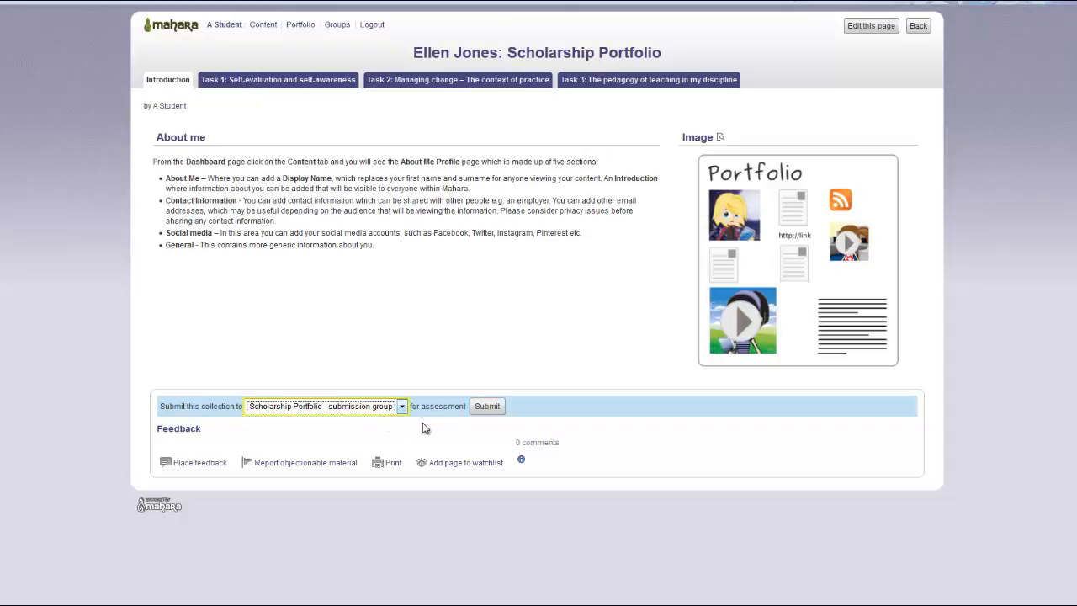
pyautogui.click(487, 405)
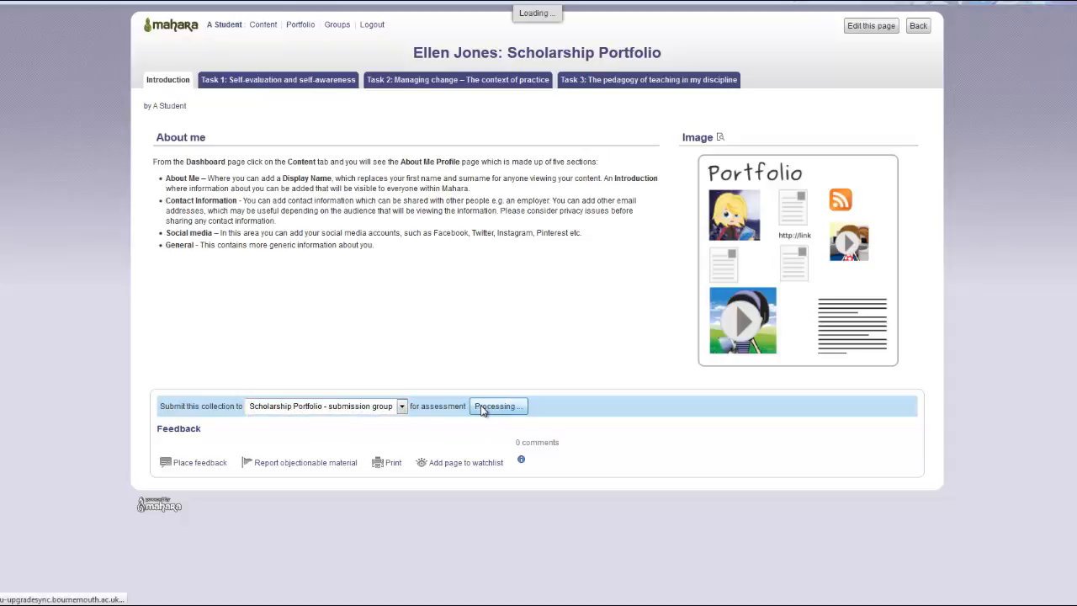
pyautogui.click(498, 406)
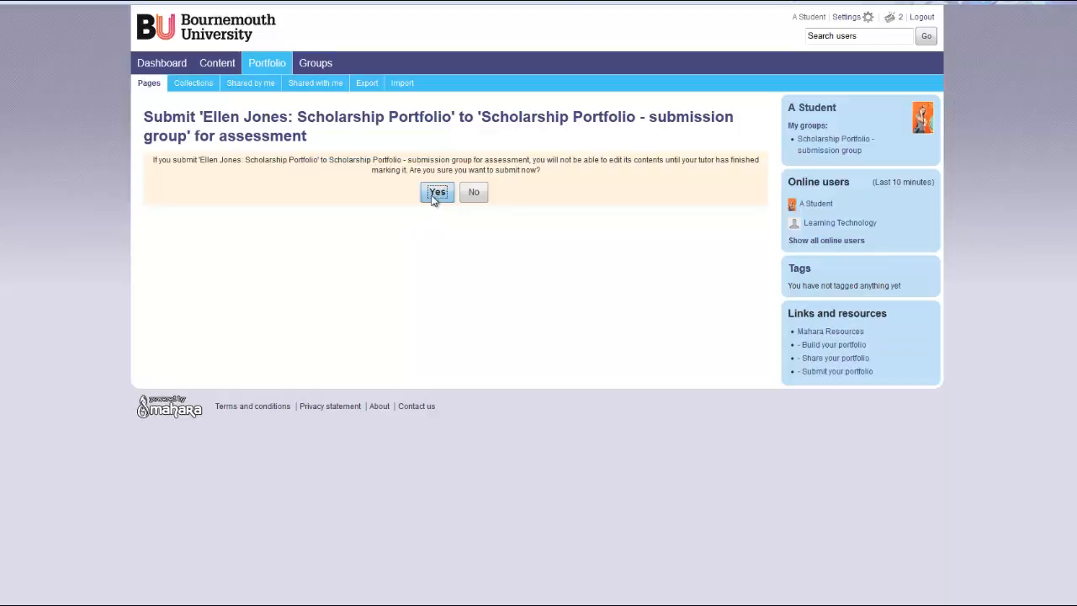
# - Confirm the collection submission with Yes
pyautogui.click(437, 191)
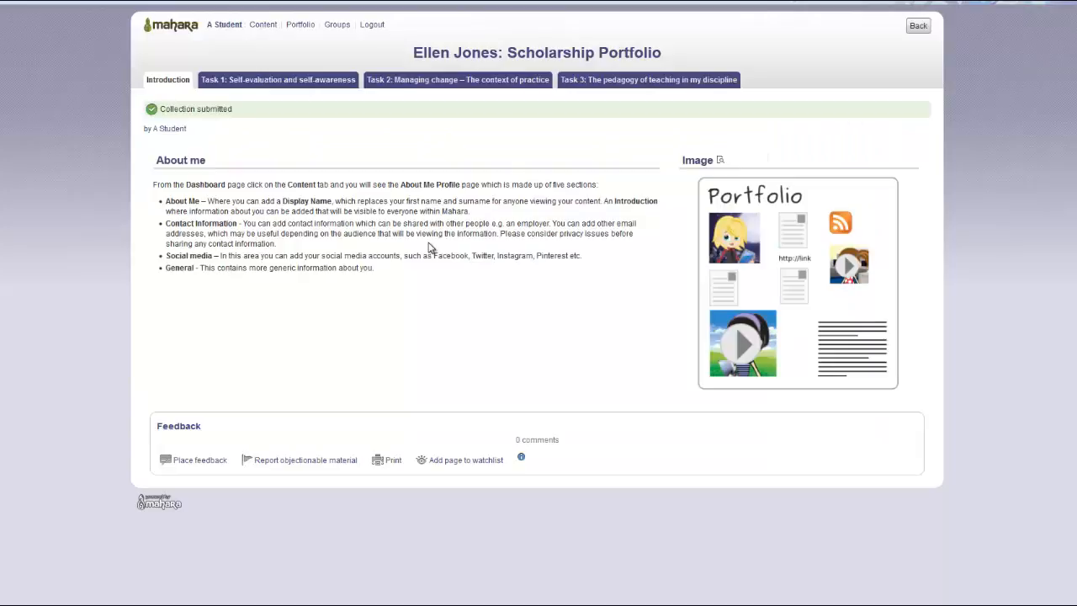
pyautogui.moveTo(166, 119)
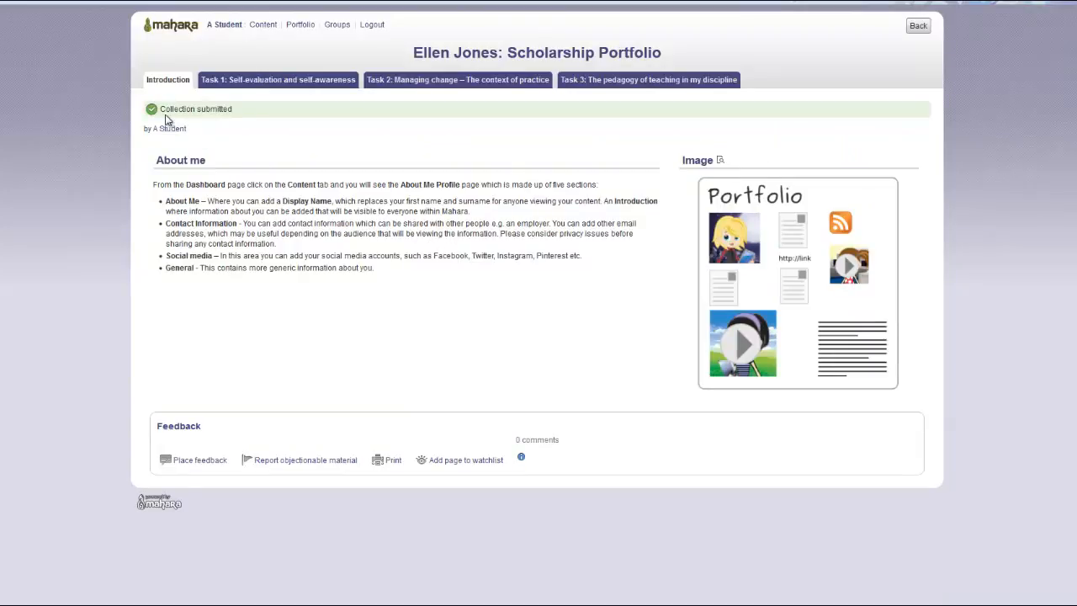
pyautogui.moveTo(222, 122)
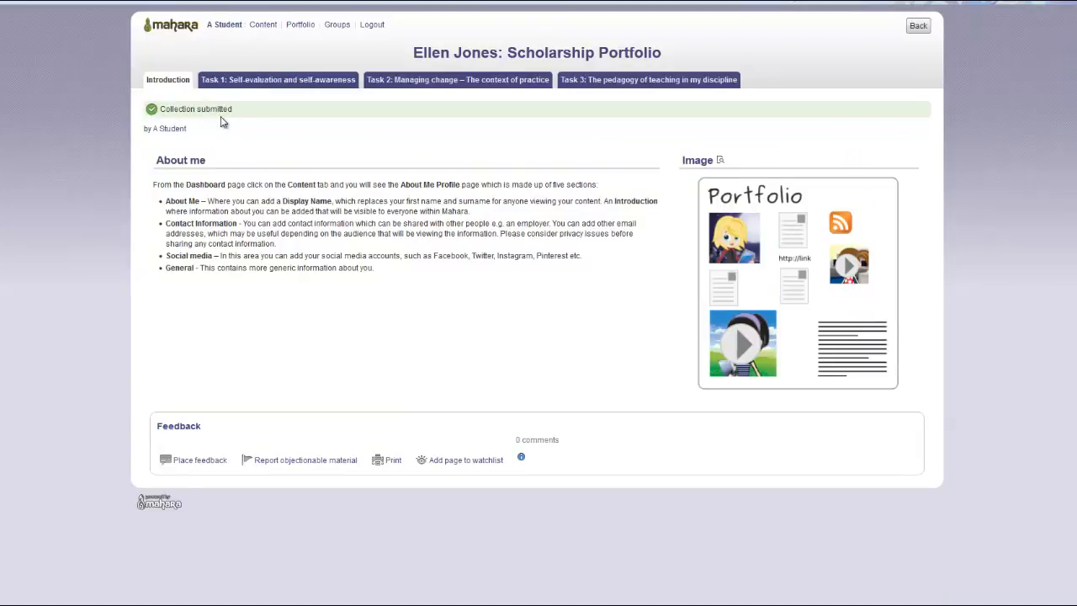
pyautogui.moveTo(260, 137)
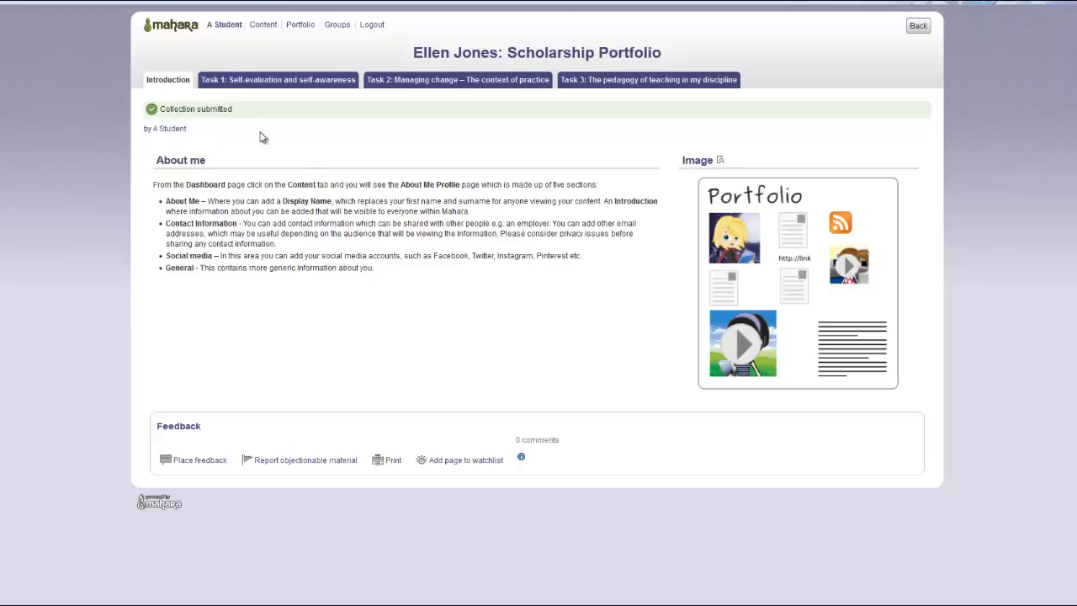
pyautogui.moveTo(301, 35)
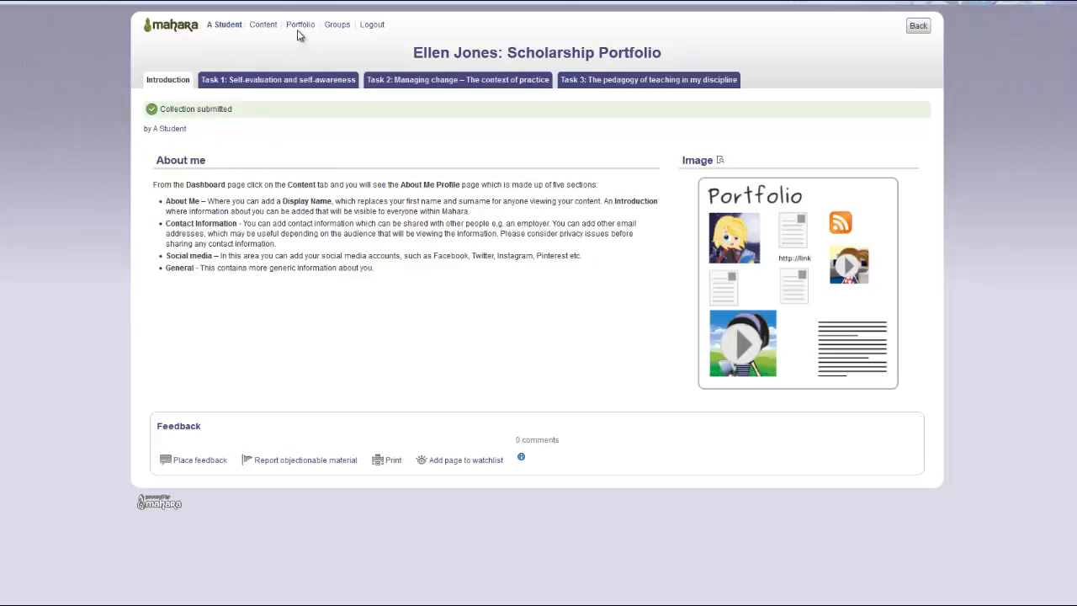
# - Check the Collections submission stamp, then open the Scholarship Portfolio - submission group page
pyautogui.click(301, 25)
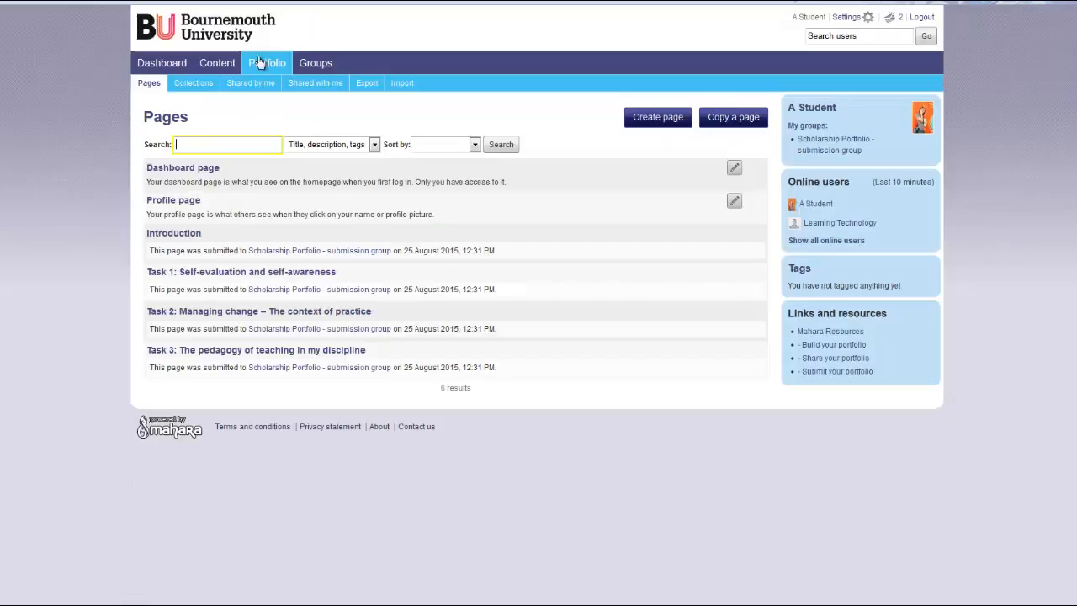
pyautogui.click(185, 84)
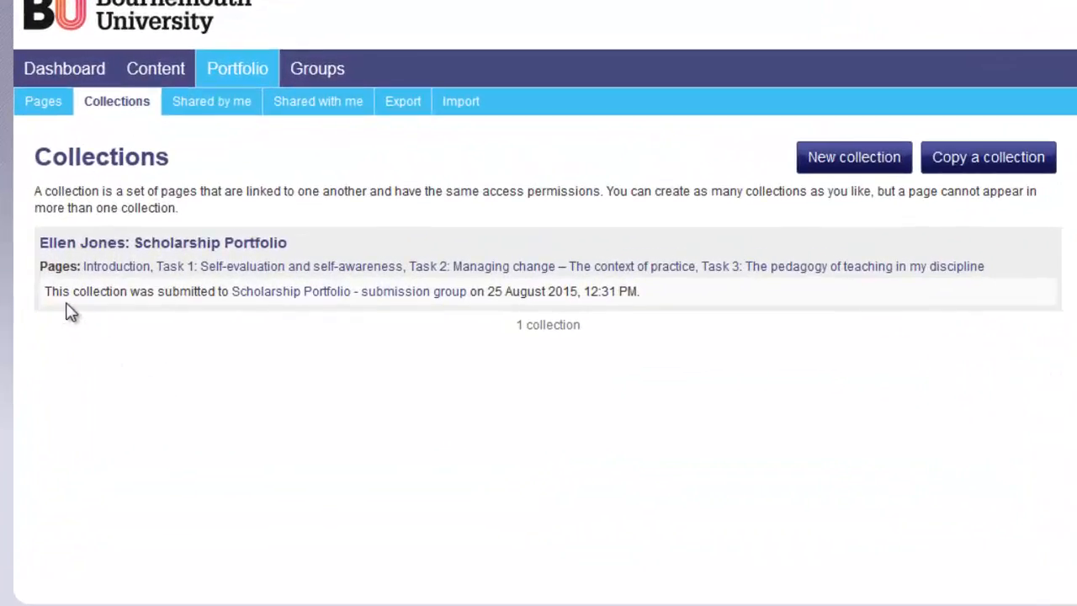
pyautogui.moveTo(372, 307)
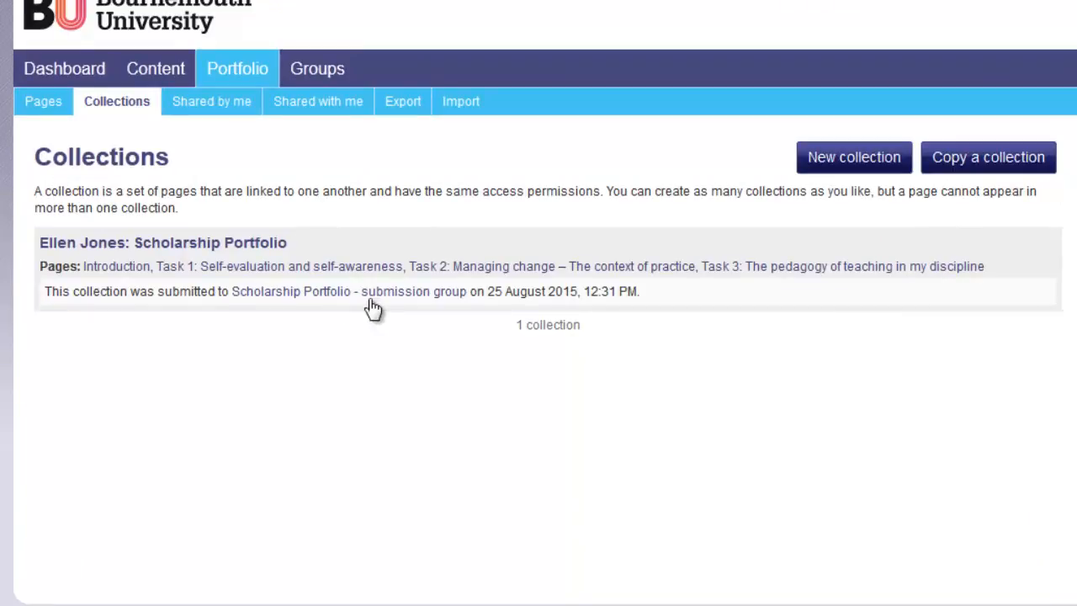
pyautogui.moveTo(510, 304)
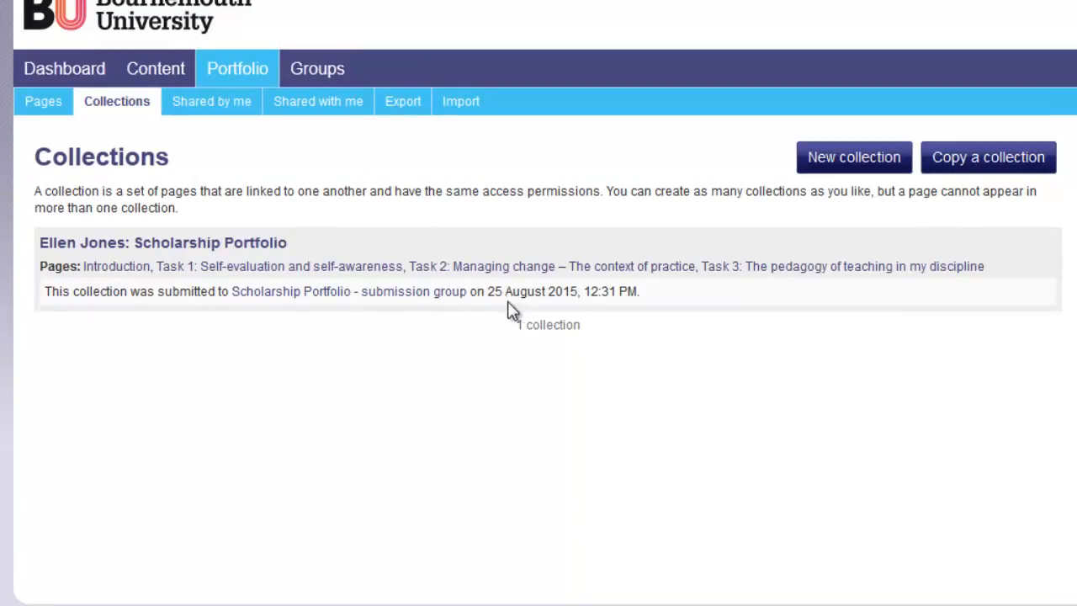
pyautogui.moveTo(630, 310)
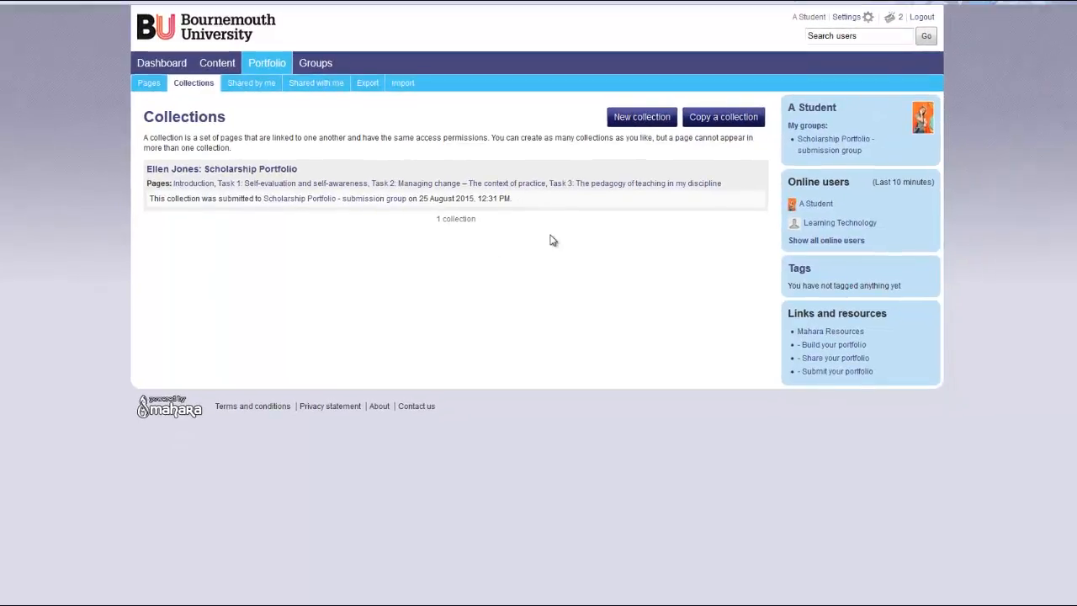
pyautogui.moveTo(632, 234)
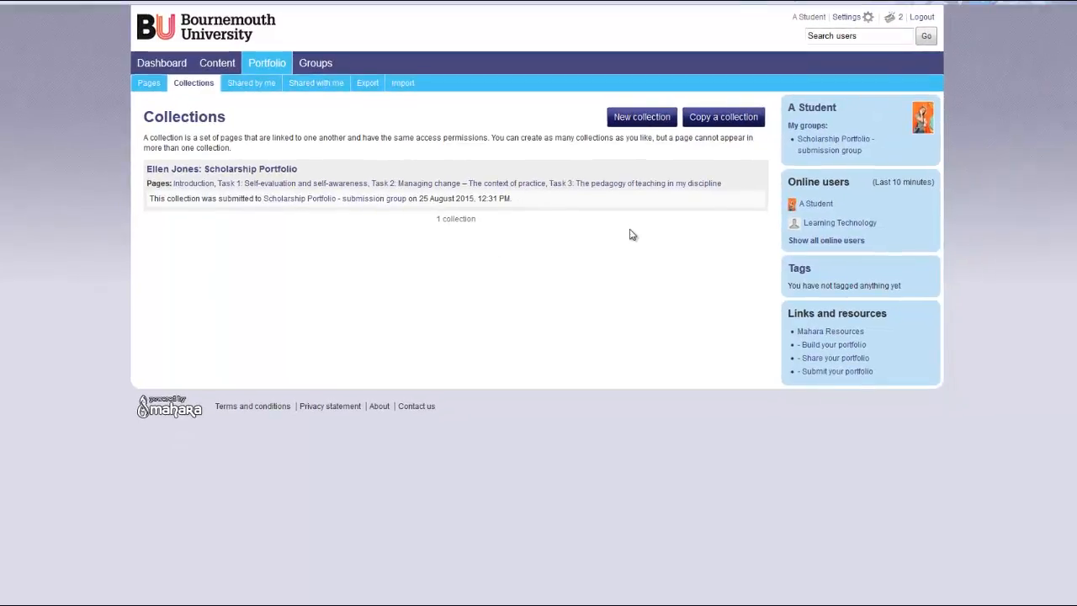
pyautogui.moveTo(822, 150)
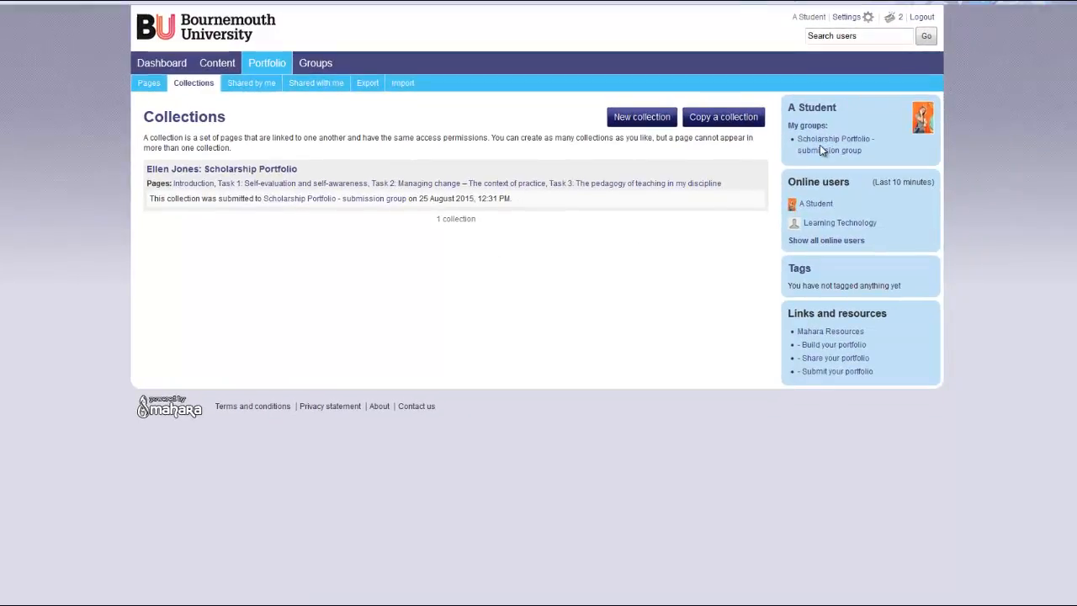
pyautogui.moveTo(830, 144)
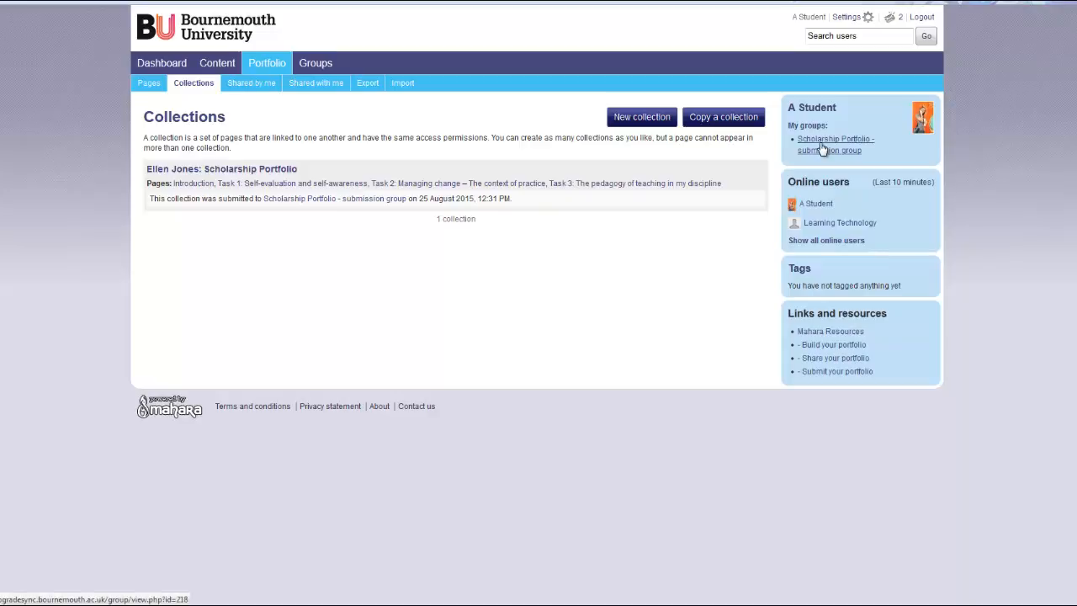
pyautogui.click(834, 144)
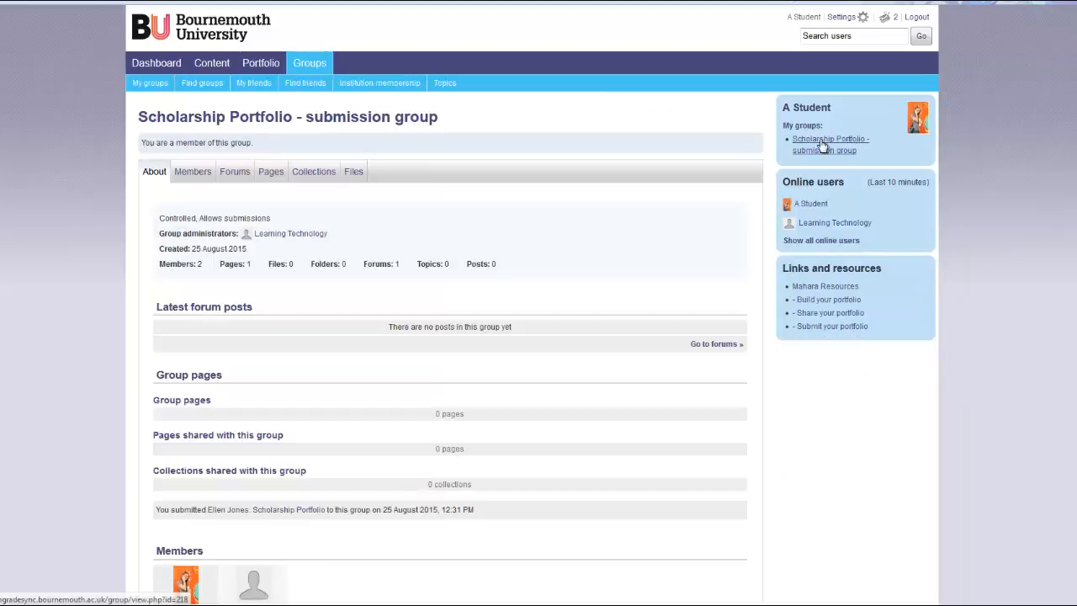